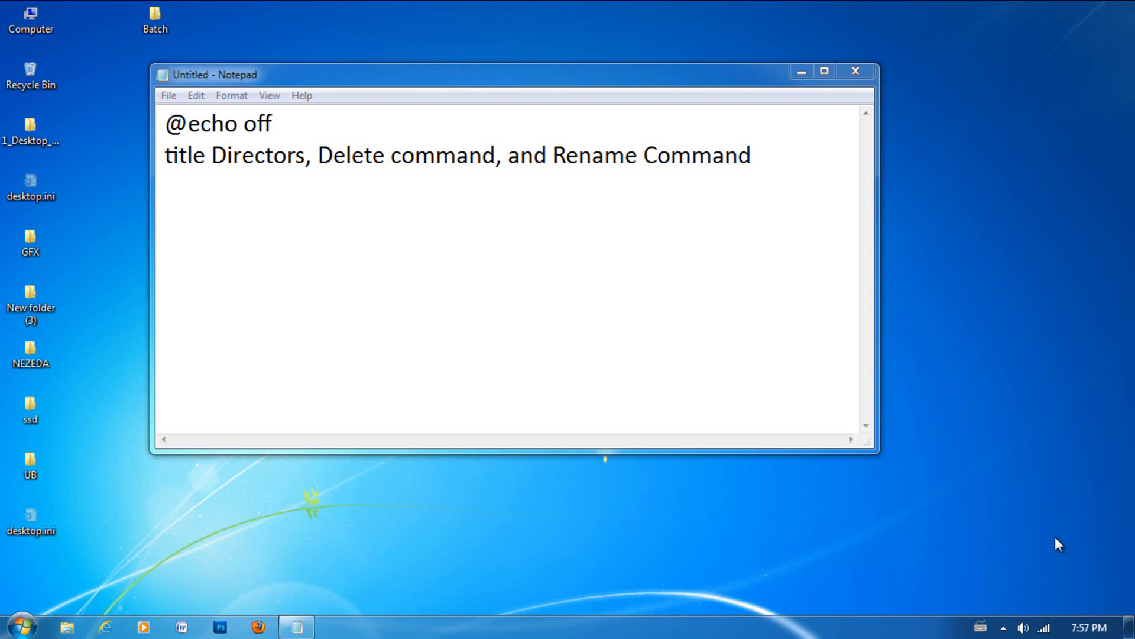
{"action": "mouse_move", "coordinate": [861, 265]}
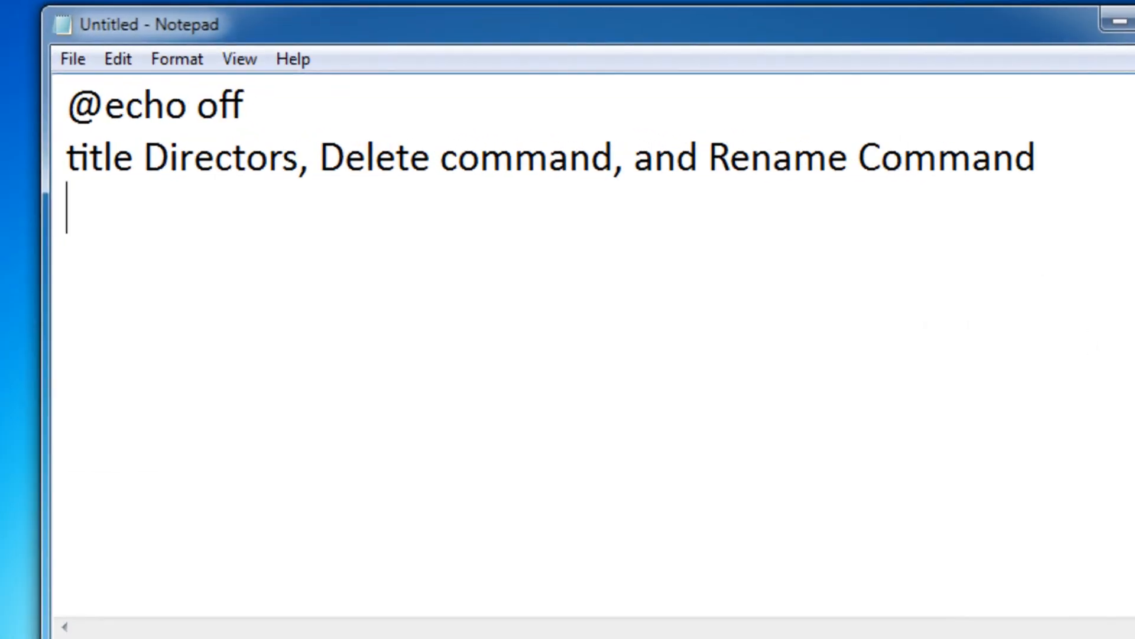
{"action": "mouse_move", "coordinate": [354, 365]}
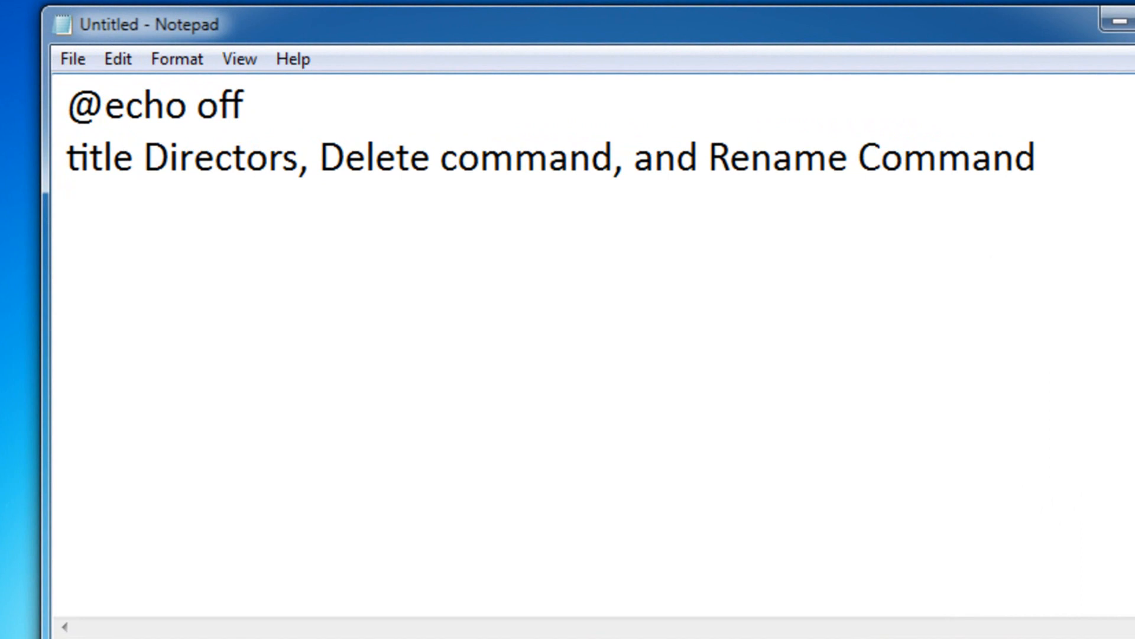
- Add the line echo Hello! > Hello.txt to the script, then start saving it
{"action": "type", "text": ">"}
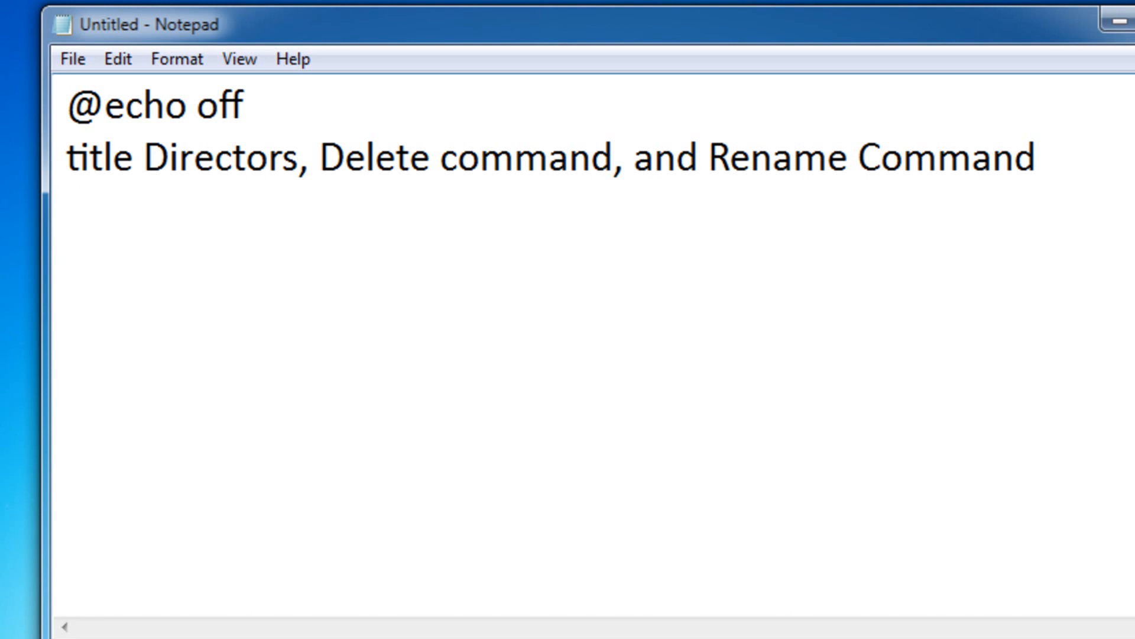
{"action": "type", "text": "echo Hello!"}
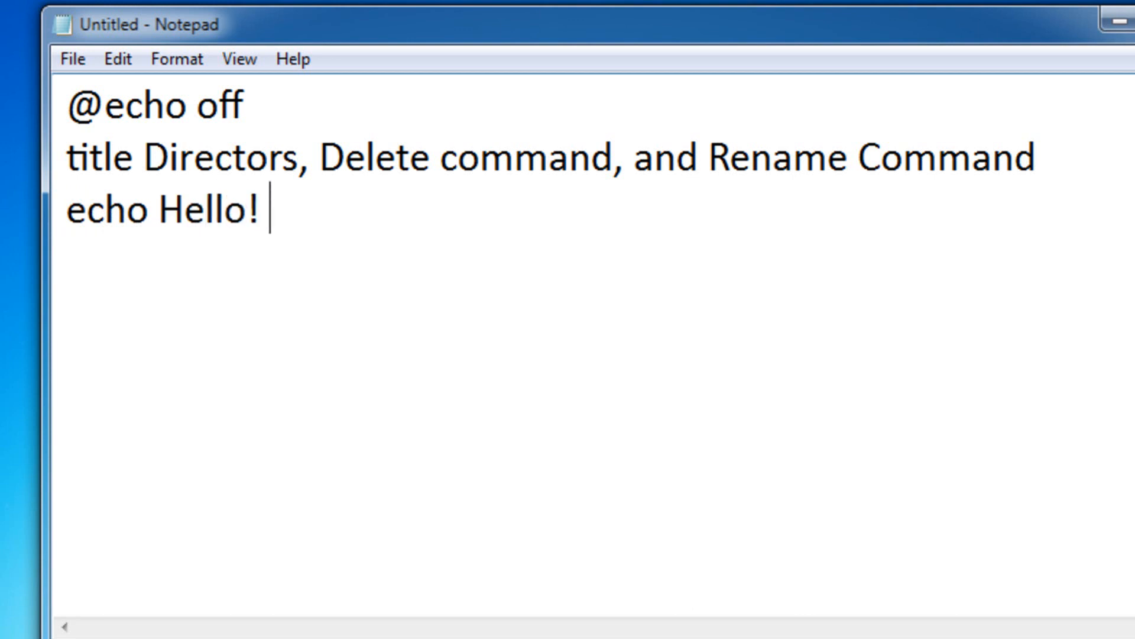
{"action": "type", "text": "> Hello"}
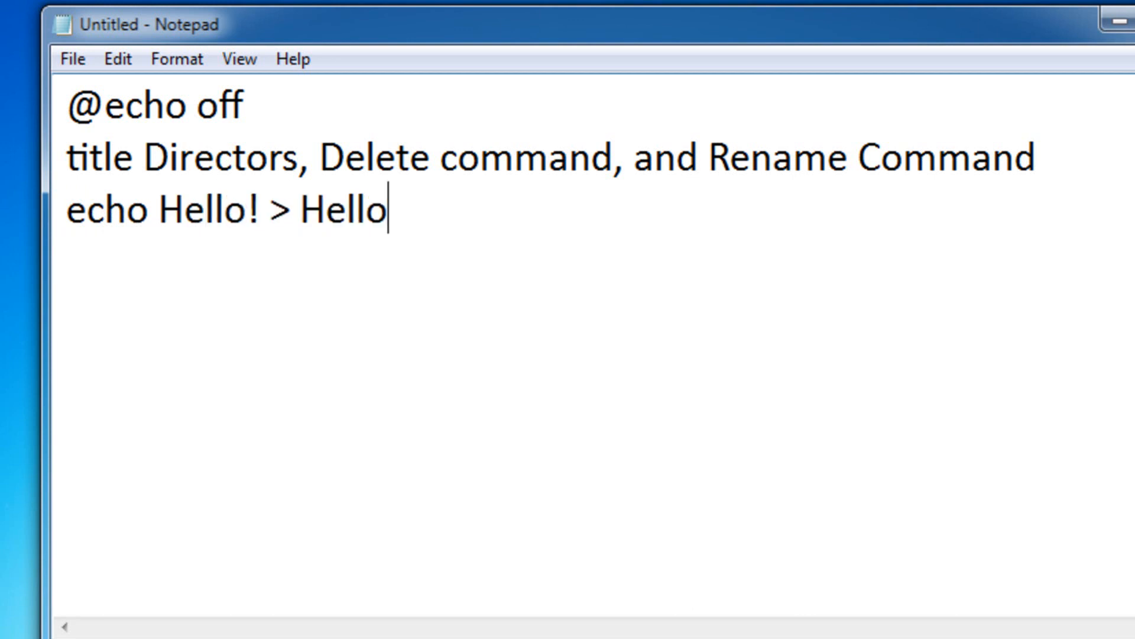
{"action": "type", "text": ".txt"}
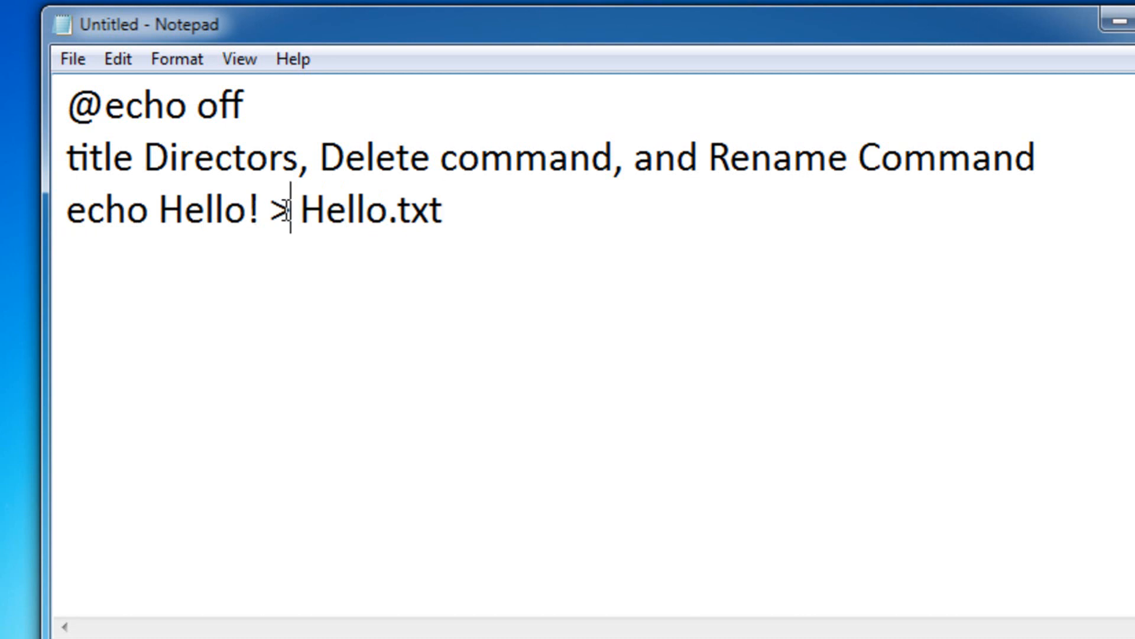
{"action": "left_click", "coordinate": [150, 211]}
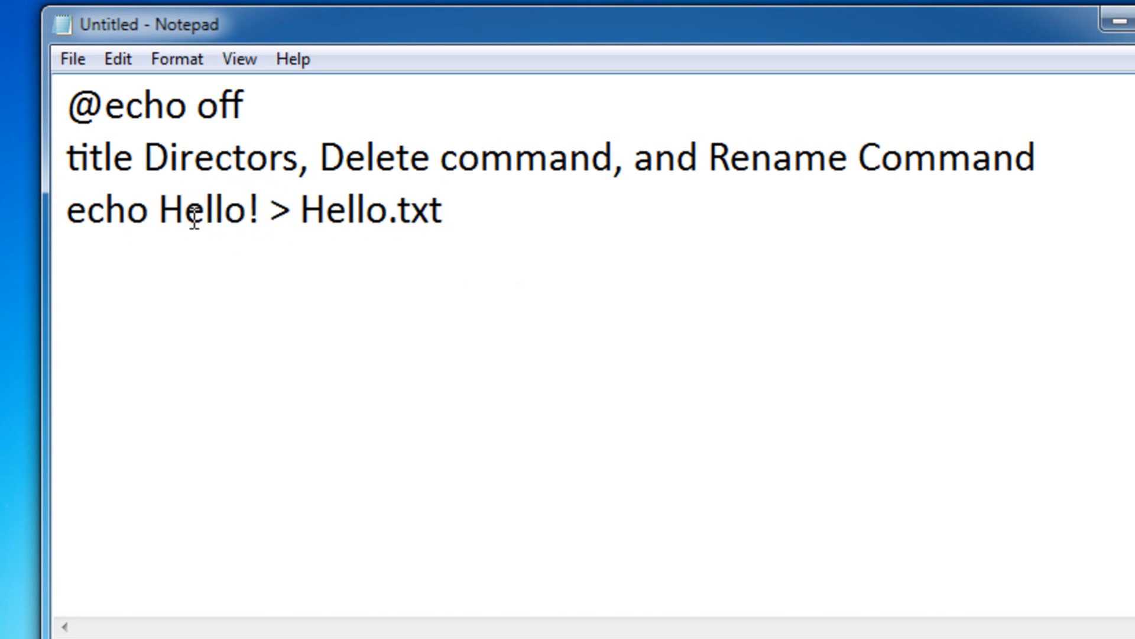
{"action": "left_click_drag", "start_coordinate": [261, 210], "coordinate": [449, 210]}
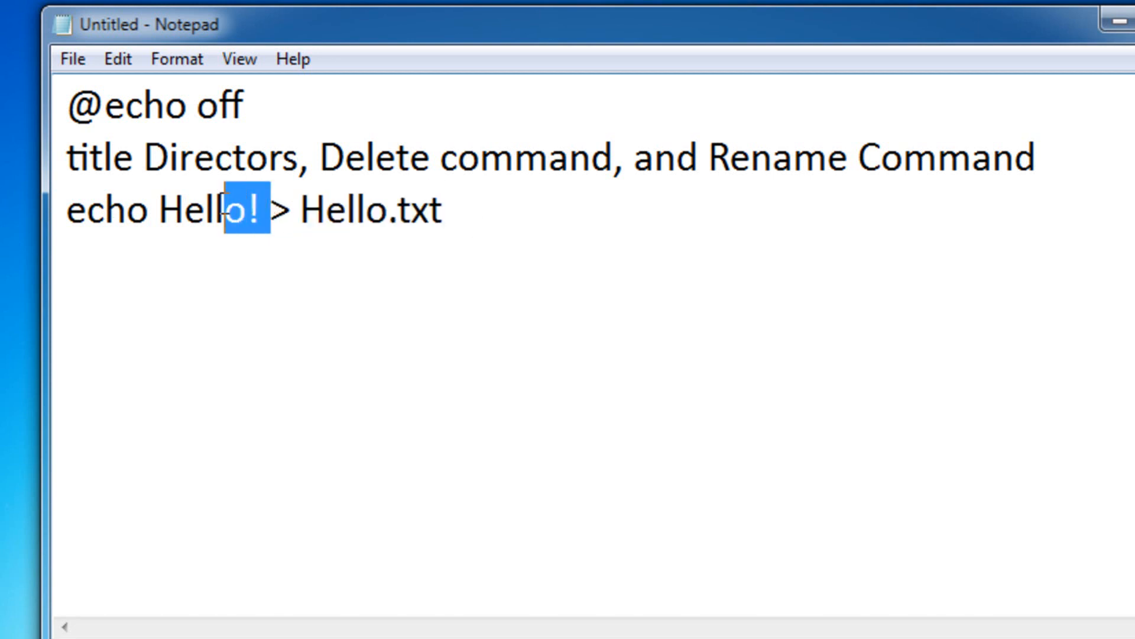
{"action": "left_click", "coordinate": [280, 213]}
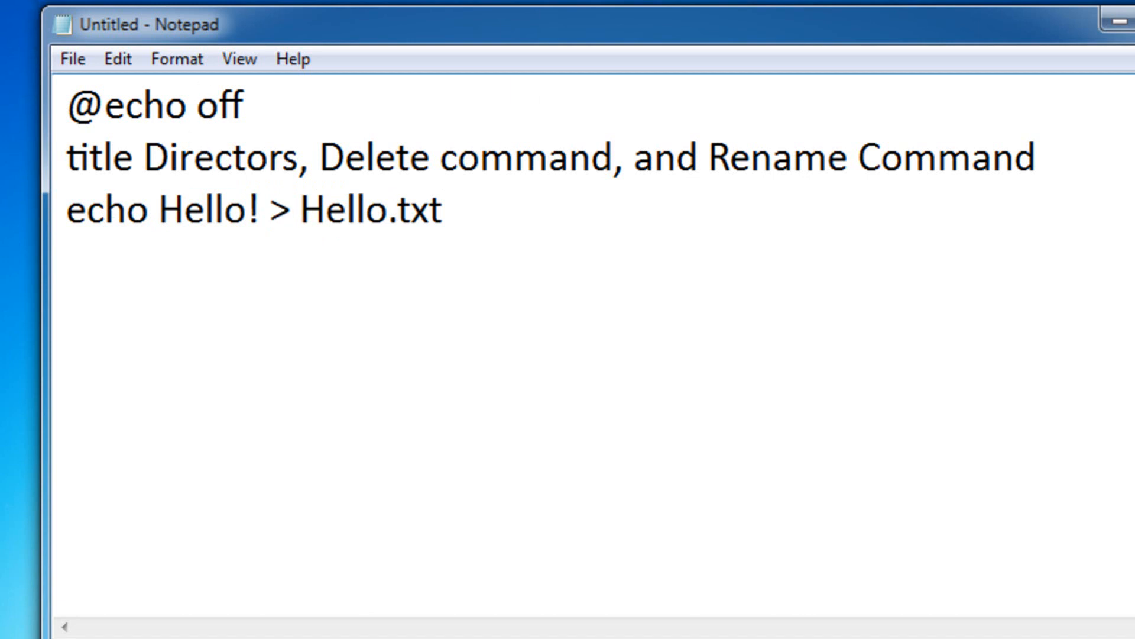
{"action": "left_click", "coordinate": [327, 213]}
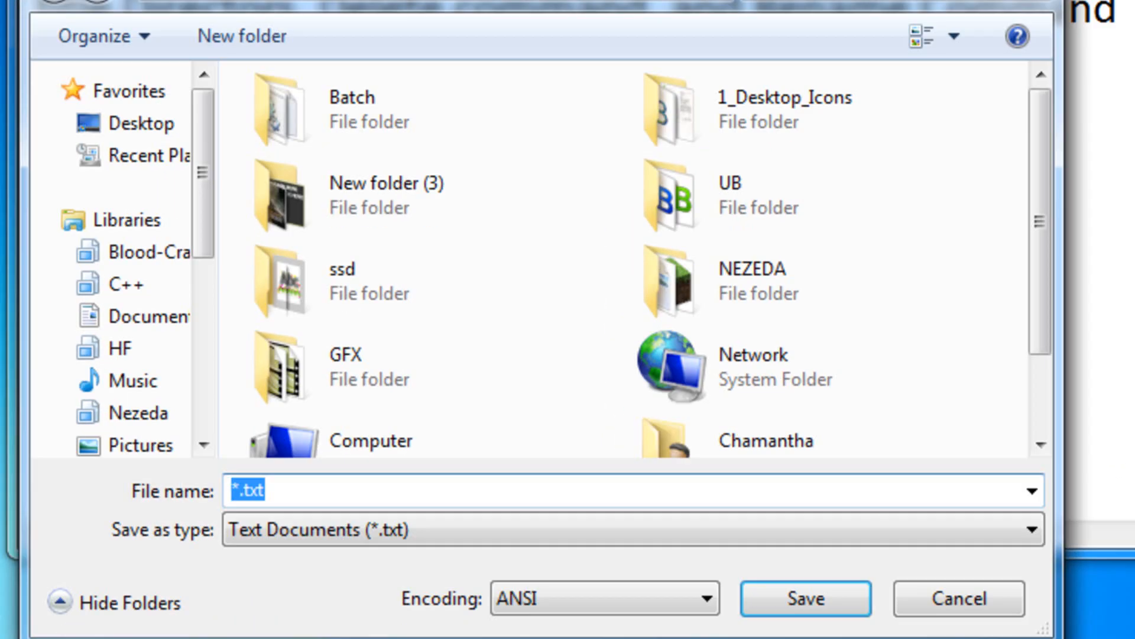
- Save as director.bat with All Files type, run it, and open the resulting Hello.txt
{"action": "type", "text": "director.bat"}
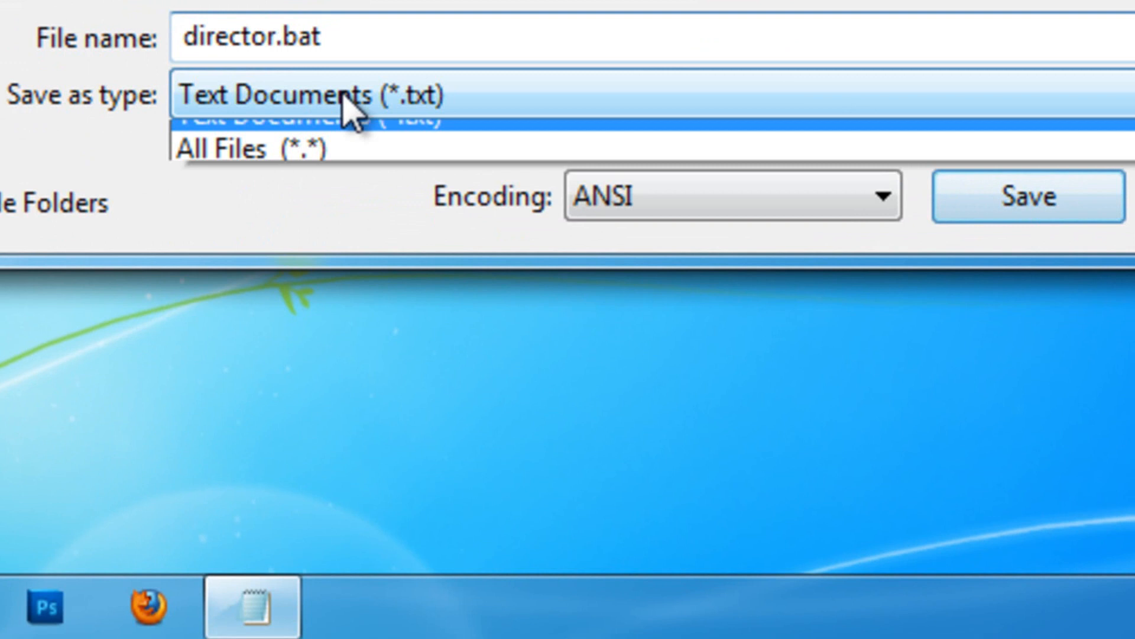
{"action": "left_click", "coordinate": [1012, 199]}
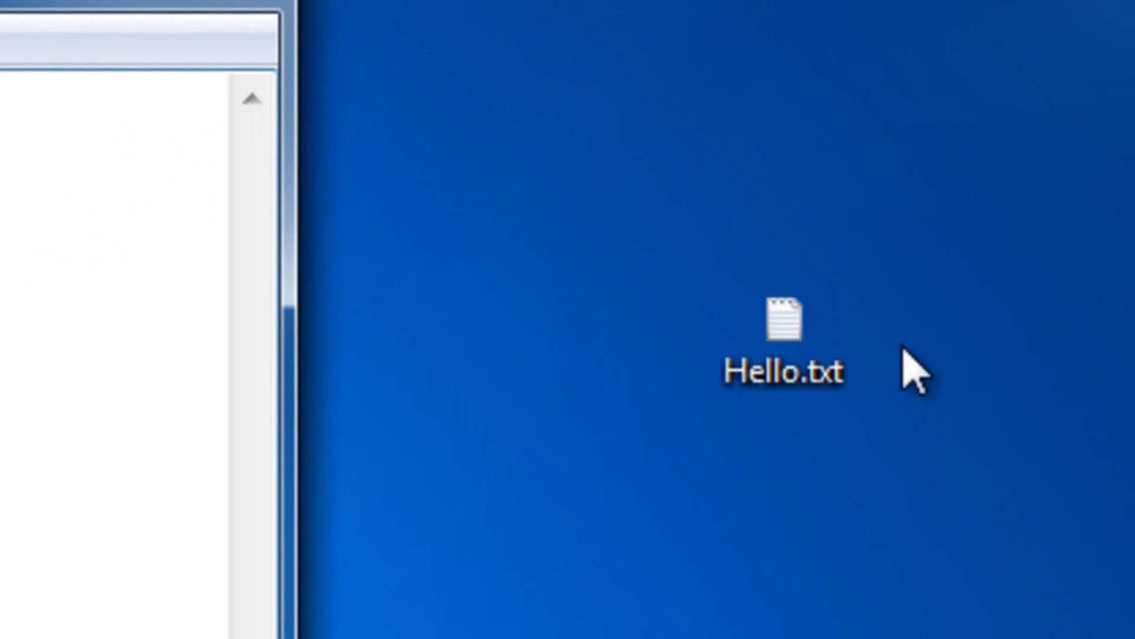
{"action": "double_click", "coordinate": [784, 326]}
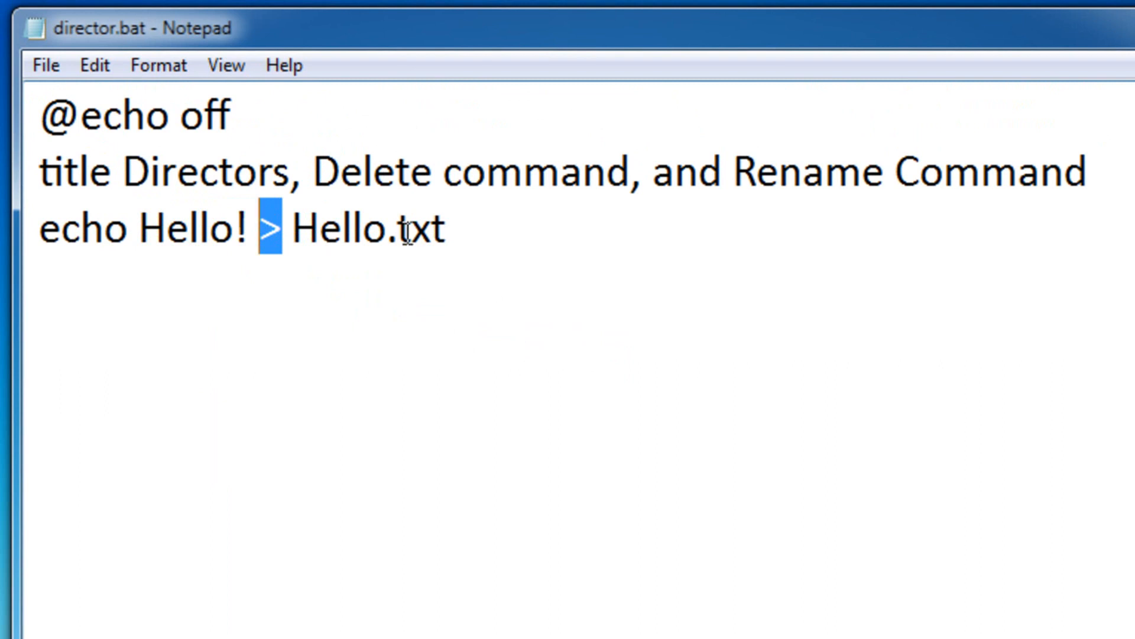
{"action": "mouse_move", "coordinate": [841, 263]}
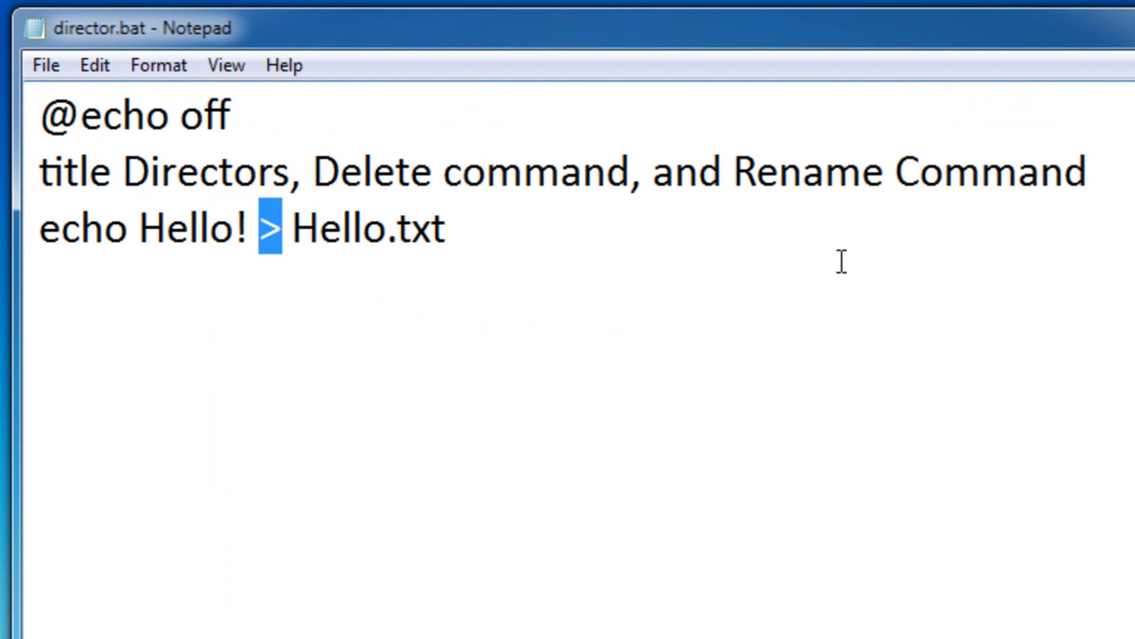
- Change the echo line to echo Hello! >> Bye.txt and save director.bat
{"action": "type", "text": ">"}
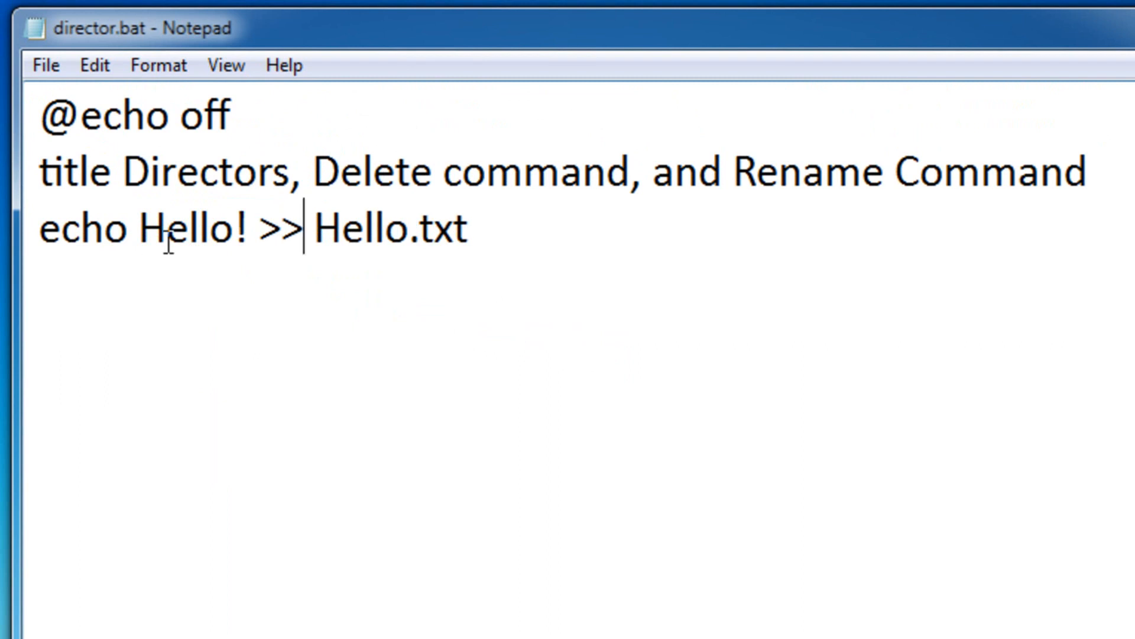
{"action": "left_click", "coordinate": [491, 240]}
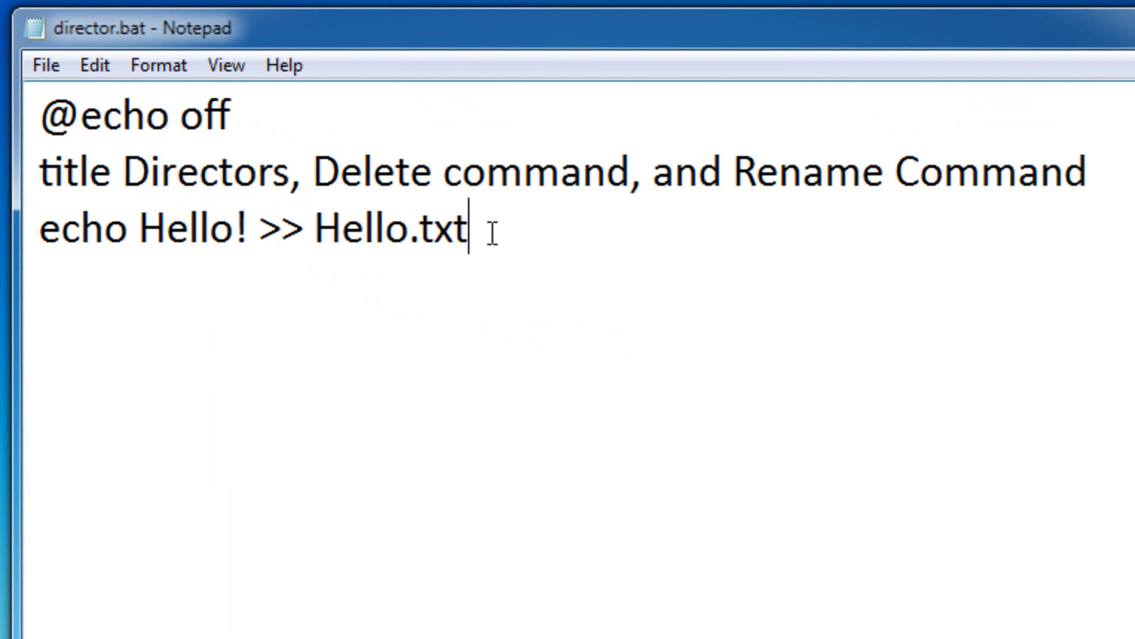
{"action": "double_click", "coordinate": [388, 228]}
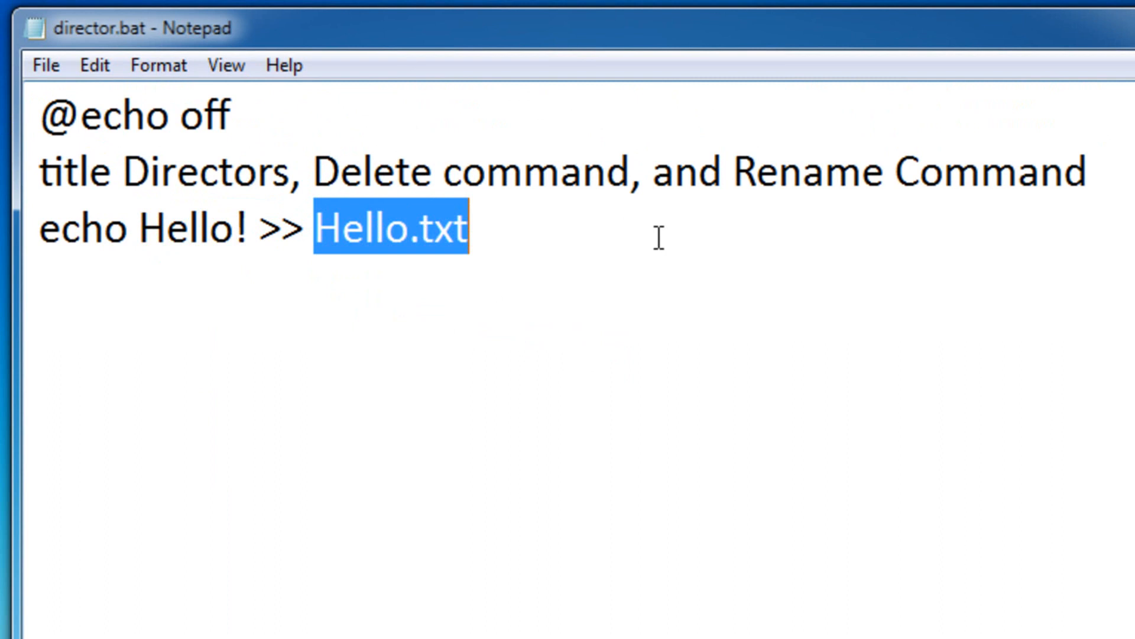
{"action": "type", "text": "Bye.txt"}
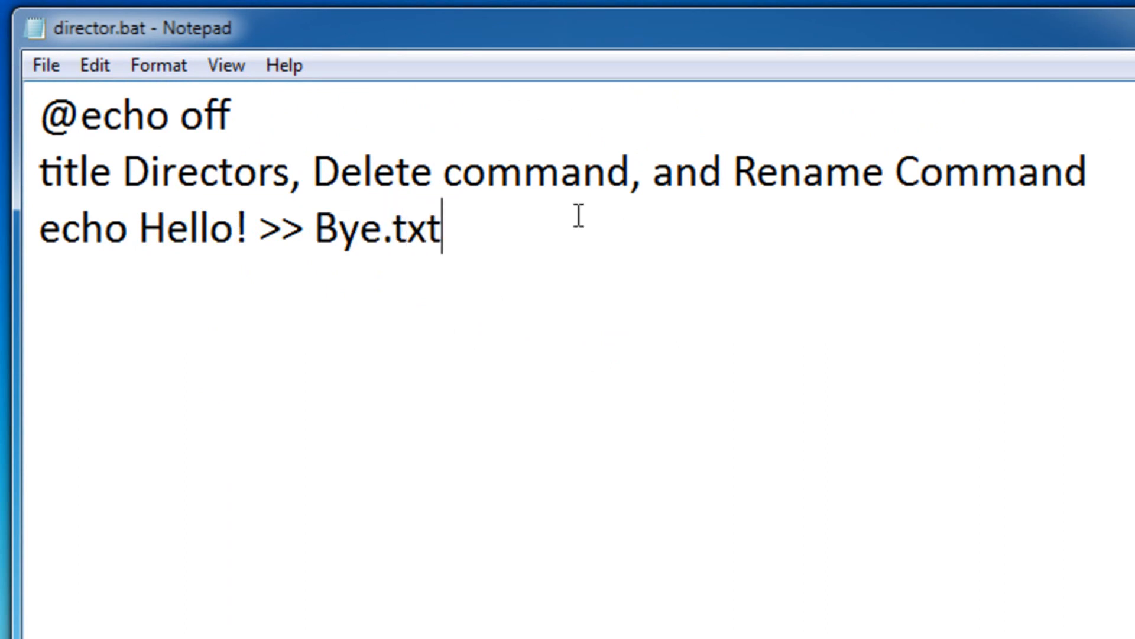
{"action": "double_click", "coordinate": [280, 228]}
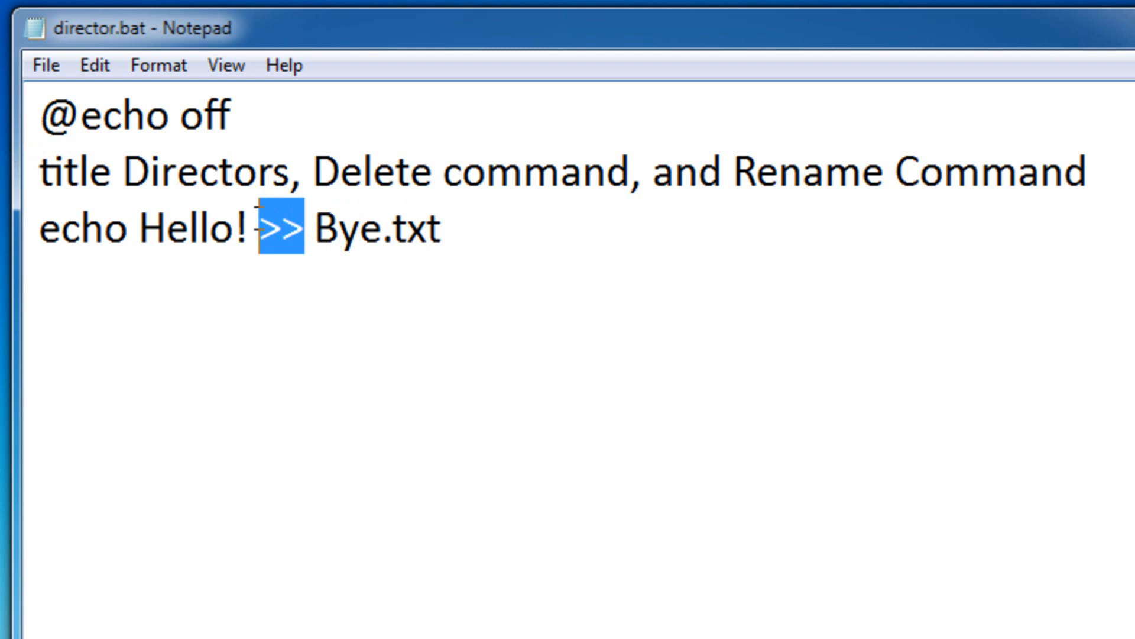
{"action": "mouse_move", "coordinate": [342, 244]}
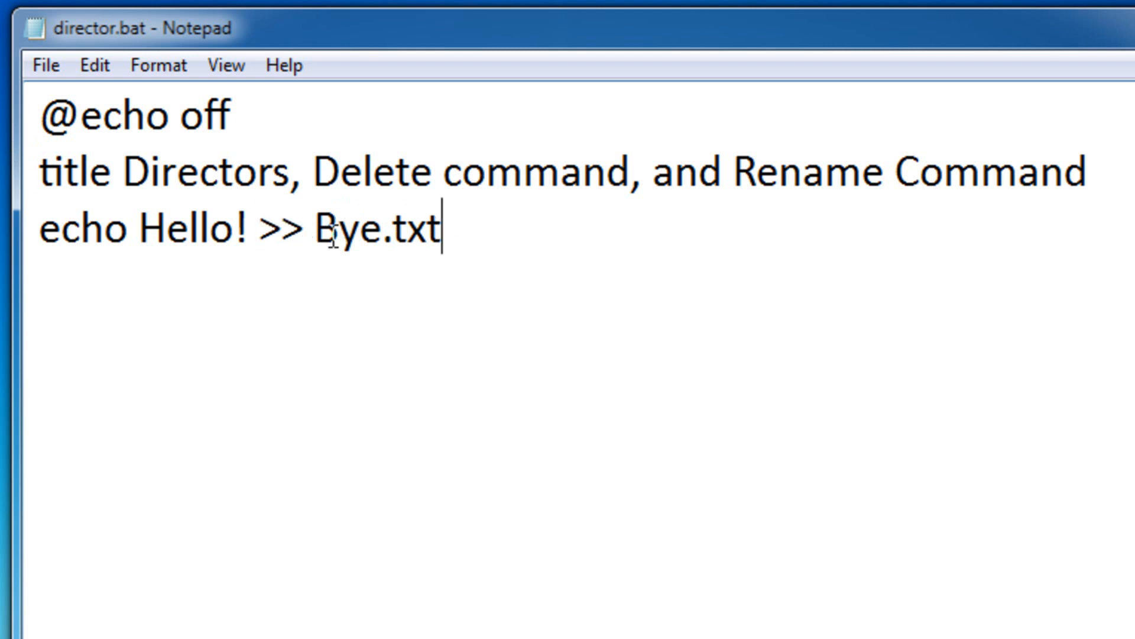
{"action": "left_click", "coordinate": [46, 66]}
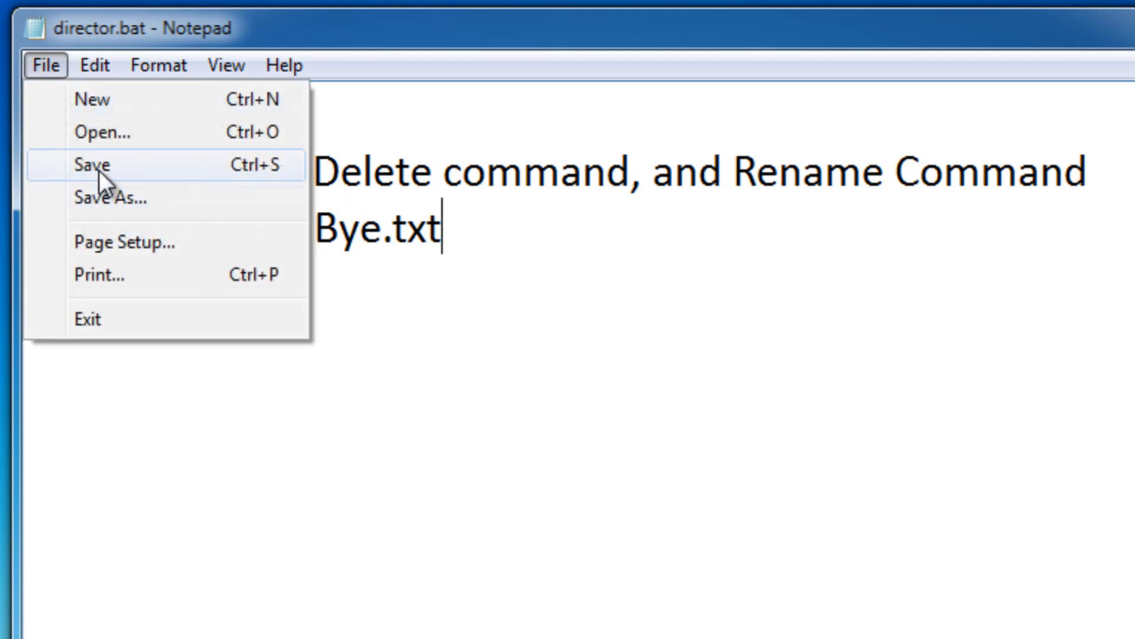
{"action": "left_click", "coordinate": [92, 164]}
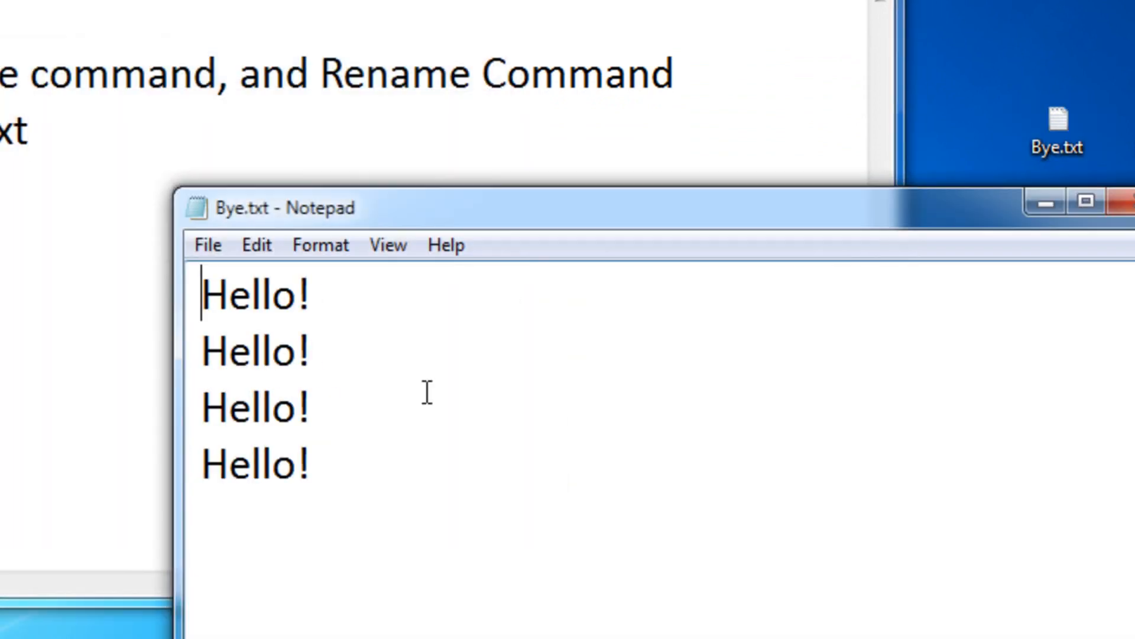
- Close Bye.txt after viewing its four Hello! lines and return to director.bat
{"action": "key", "text": "Ctrl+a"}
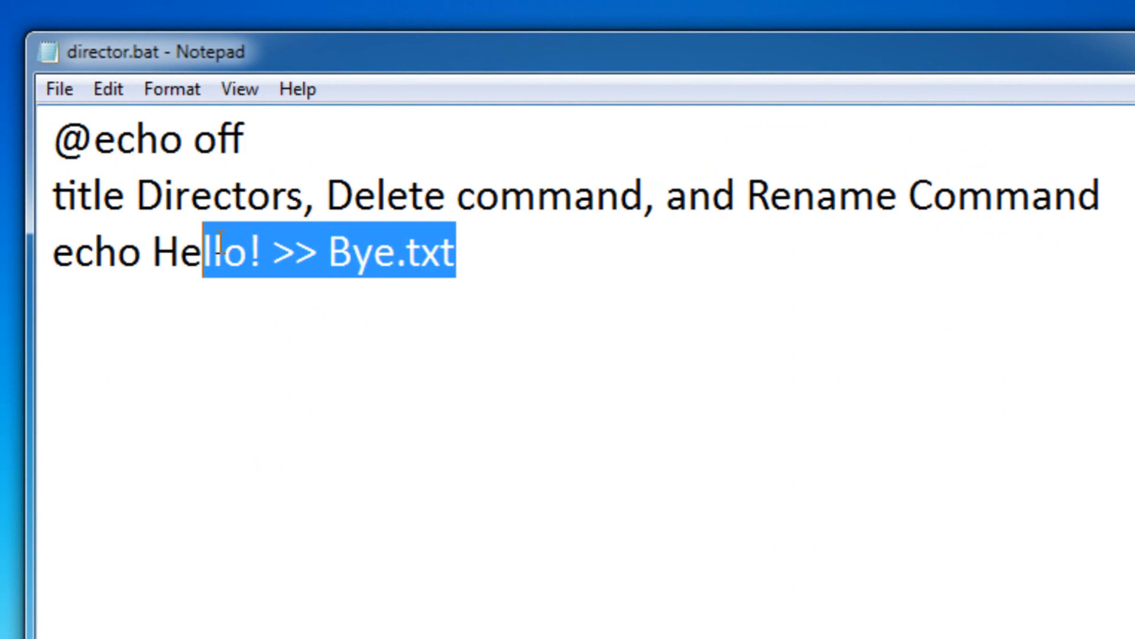
- Replace the echo line with del and Bye.txt's desktop path, then start a ren line
{"action": "key", "text": "Delete"}
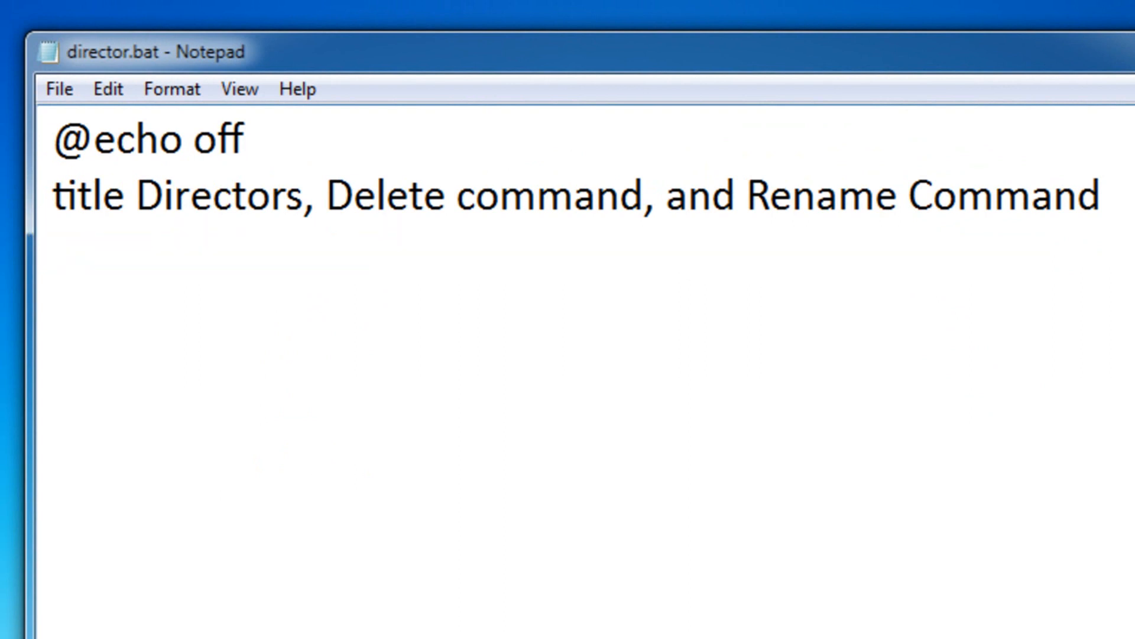
{"action": "type", "text": "del"}
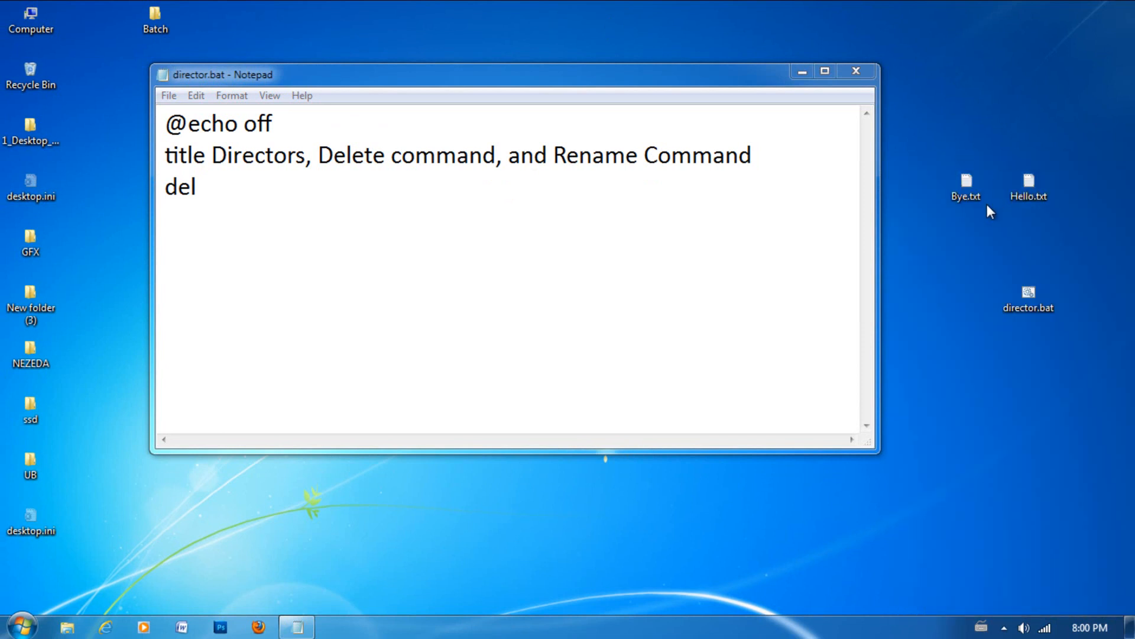
{"action": "left_click", "coordinate": [966, 180]}
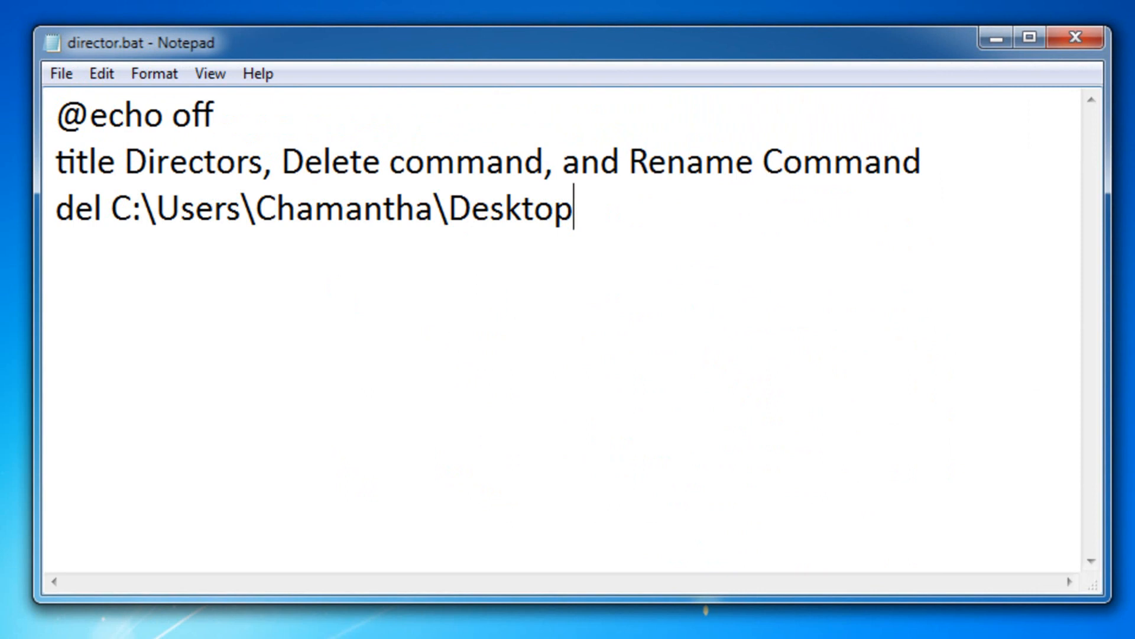
{"action": "type", "text": "\\"}
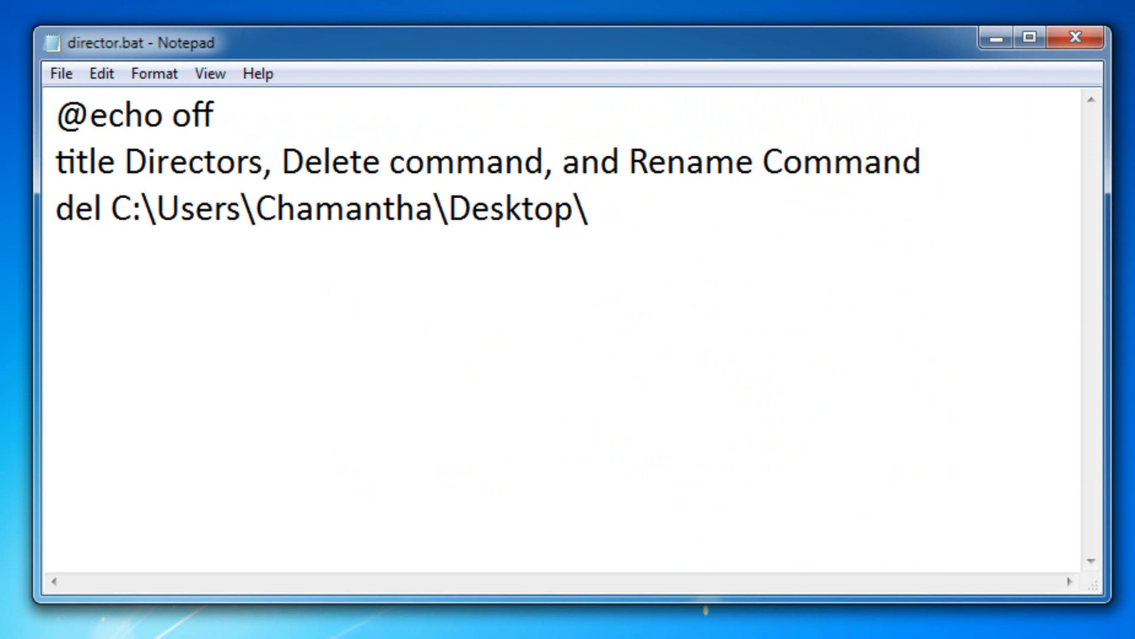
{"action": "mouse_move", "coordinate": [975, 270]}
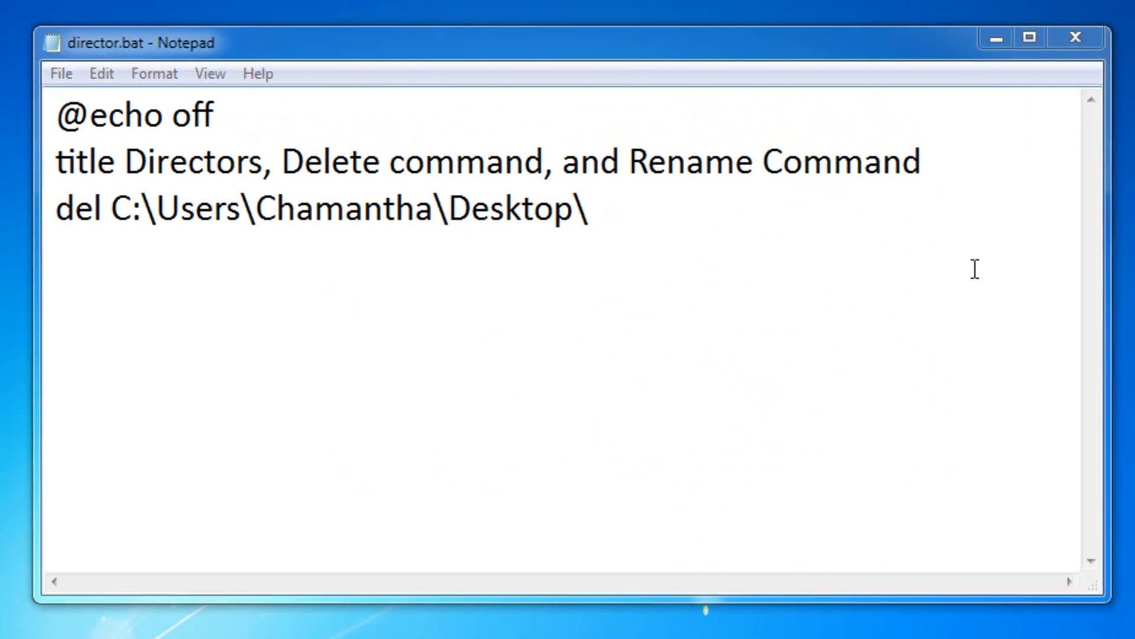
{"action": "type", "text": "By"}
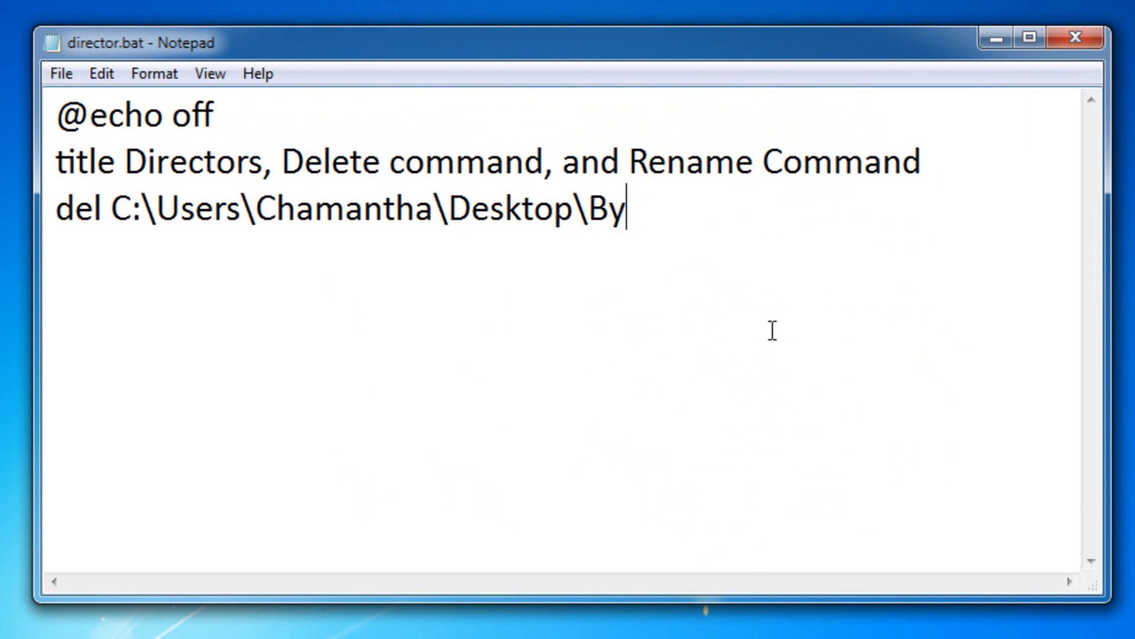
{"action": "type", "text": "e.txt"}
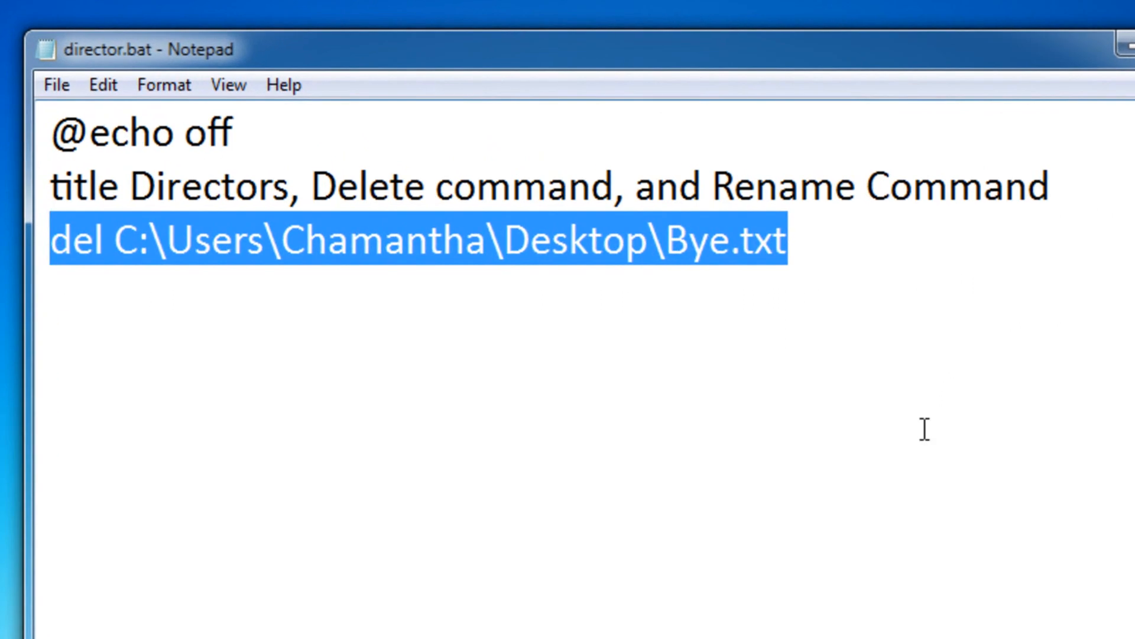
{"action": "type", "text": "ren"}
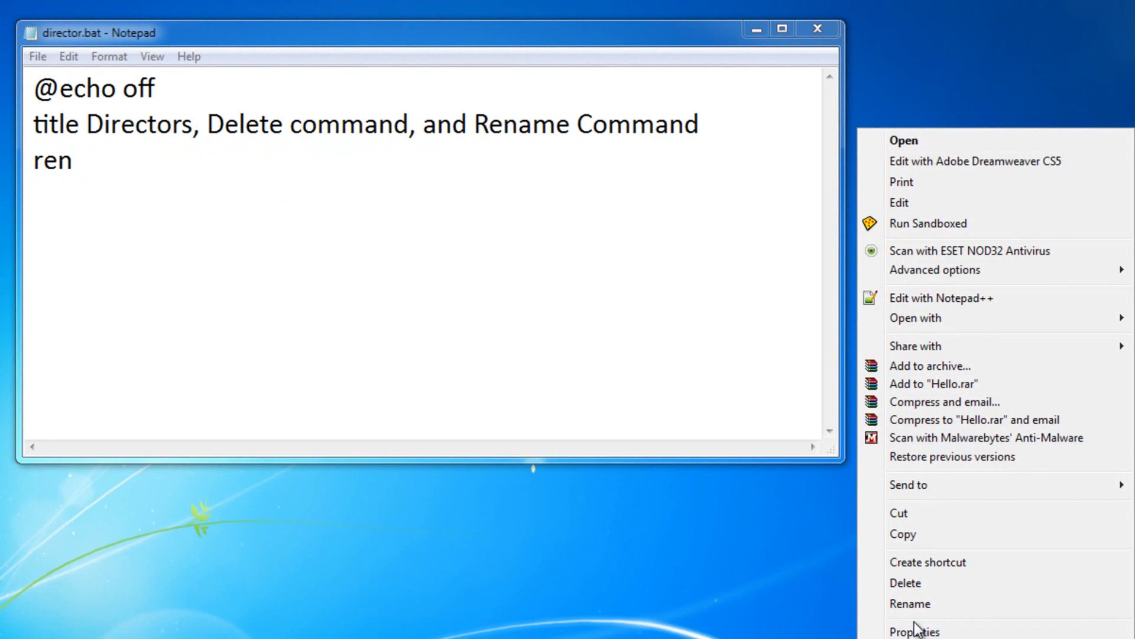
- Complete the ren line with C:\Users\Chamantha\Desktop\Hello.txt and the new name Hi
{"action": "left_click", "coordinate": [914, 631]}
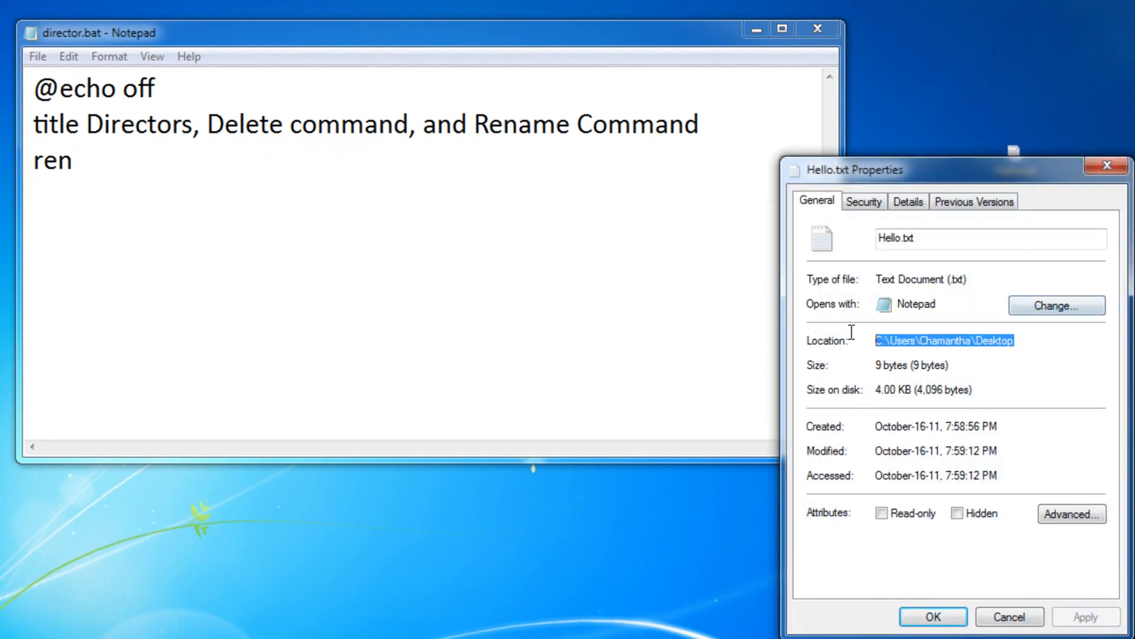
{"action": "type", "text": "C:\\Users\\Chamantha\\Desktop\\\\"}
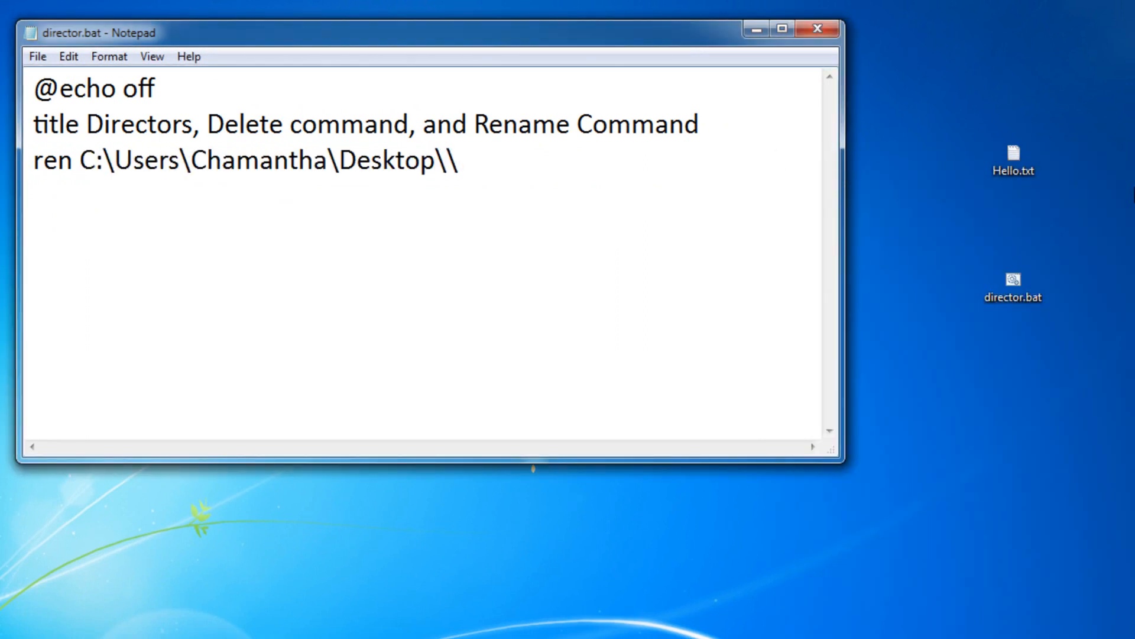
{"action": "type", "text": "Hello"}
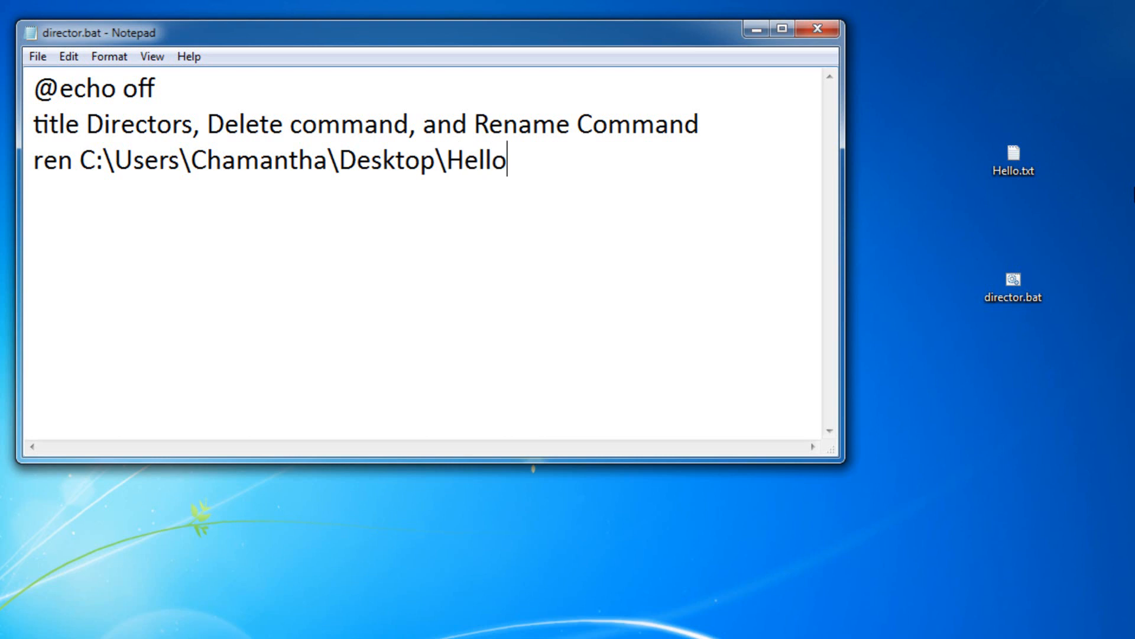
{"action": "type", "text": ".txt"}
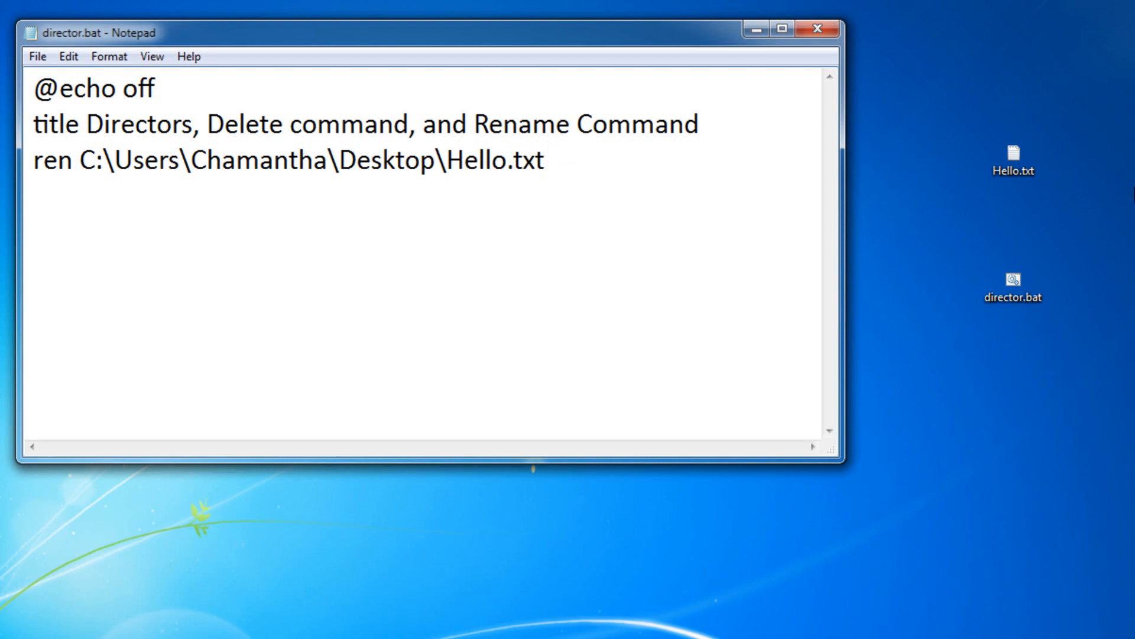
{"action": "type", "text": "Hi"}
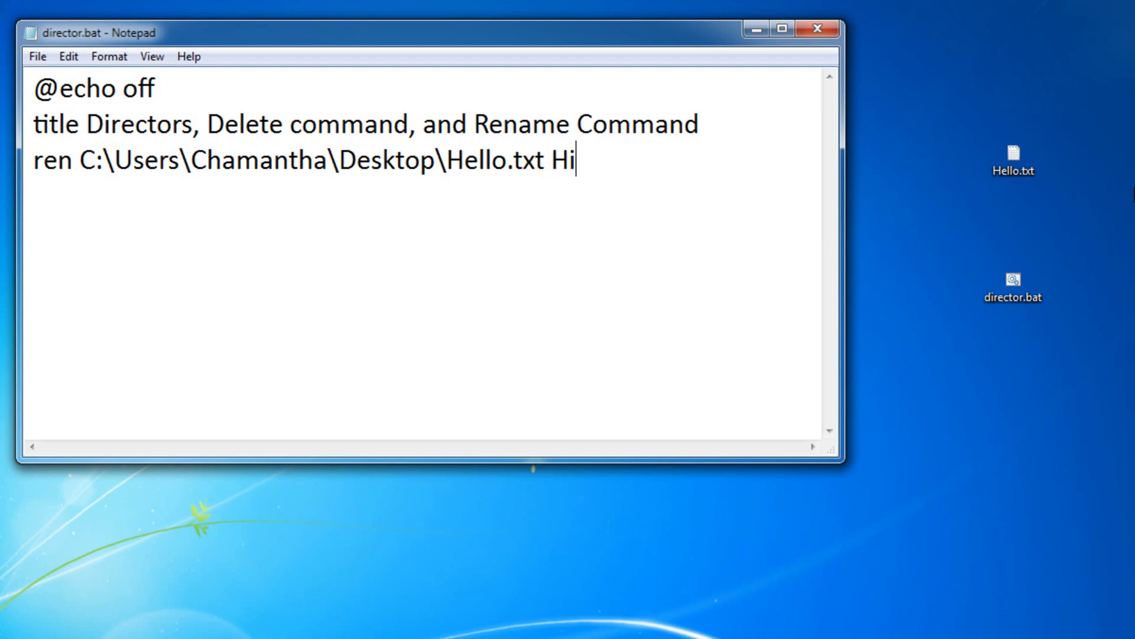